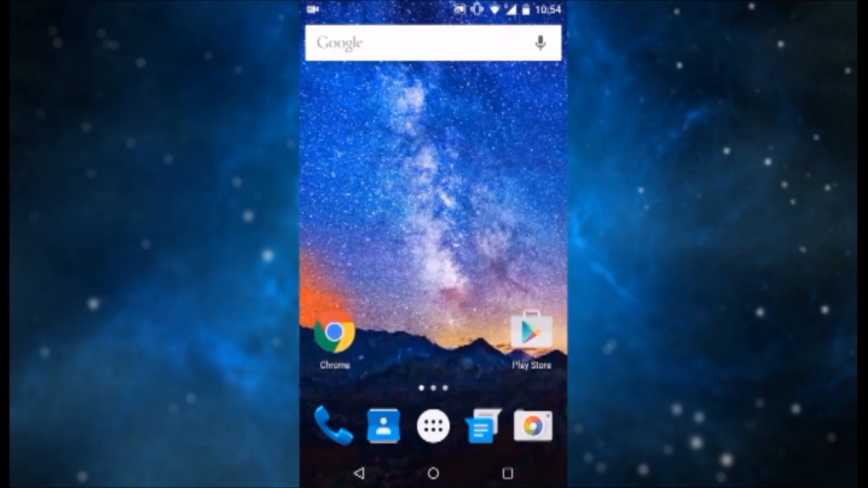
Swipe across the home screens and show the full list of installed apps
{"action": "scroll", "scroll_direction": "left", "scroll_amount": 3}
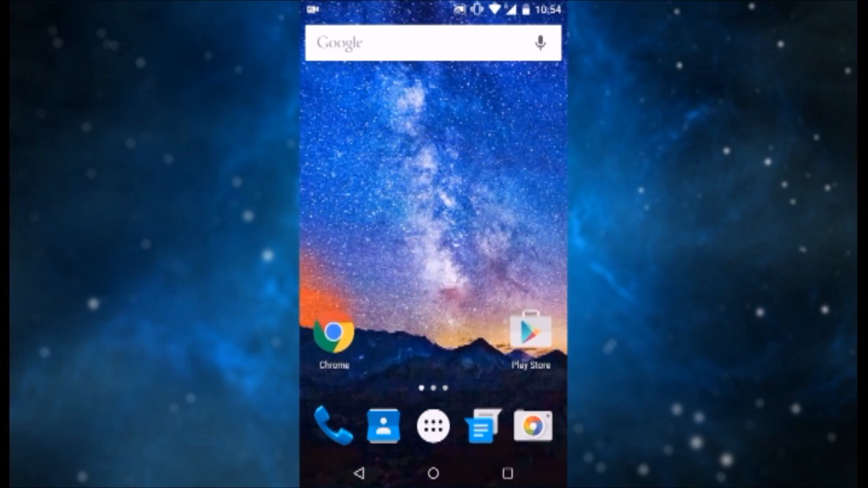
{"action": "scroll", "scroll_direction": "left", "scroll_amount": 3}
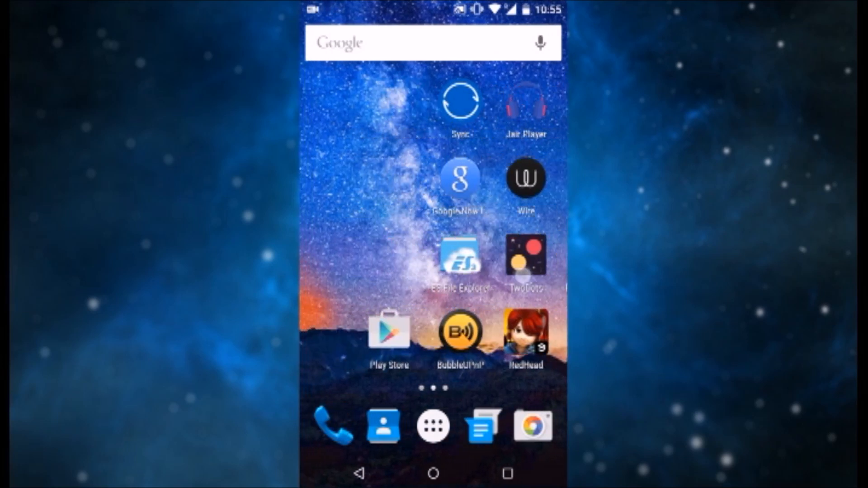
{"action": "left_click", "coordinate": [433, 425]}
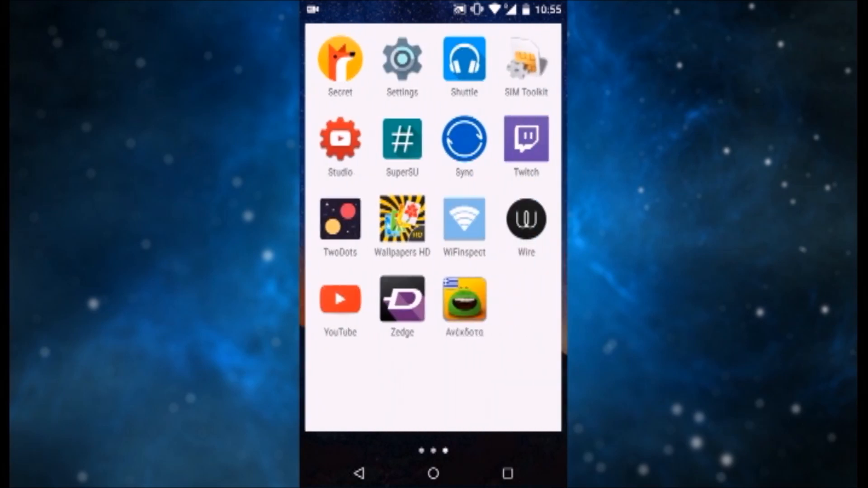
In Settings > About phone, tap Build number until the 'already a developer' toast confirms developer mode
{"action": "left_click", "coordinate": [401, 59]}
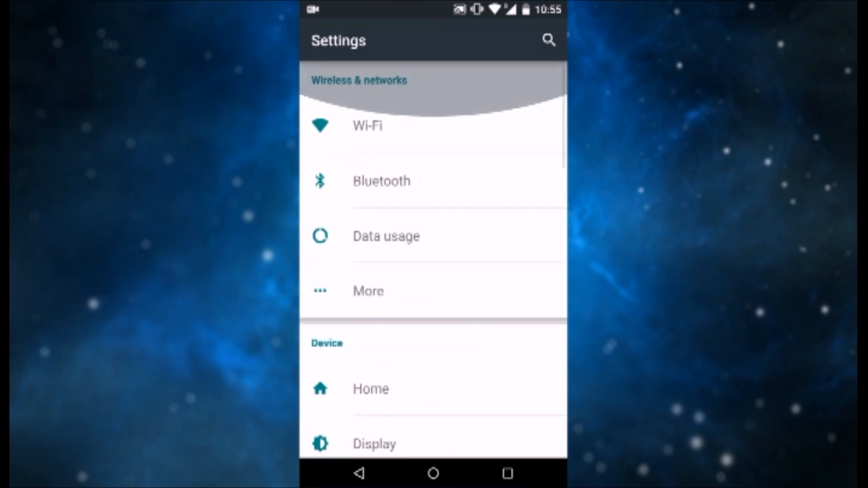
{"action": "scroll", "scroll_direction": "down", "scroll_amount": 3}
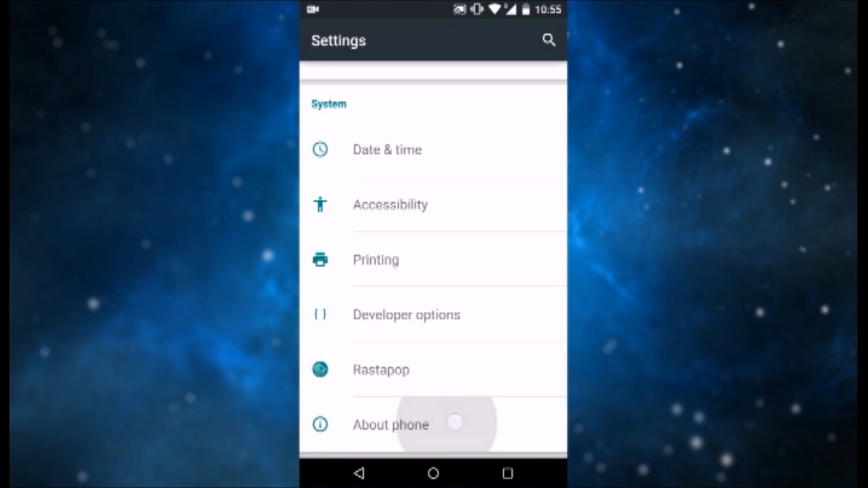
{"action": "left_click", "coordinate": [391, 425]}
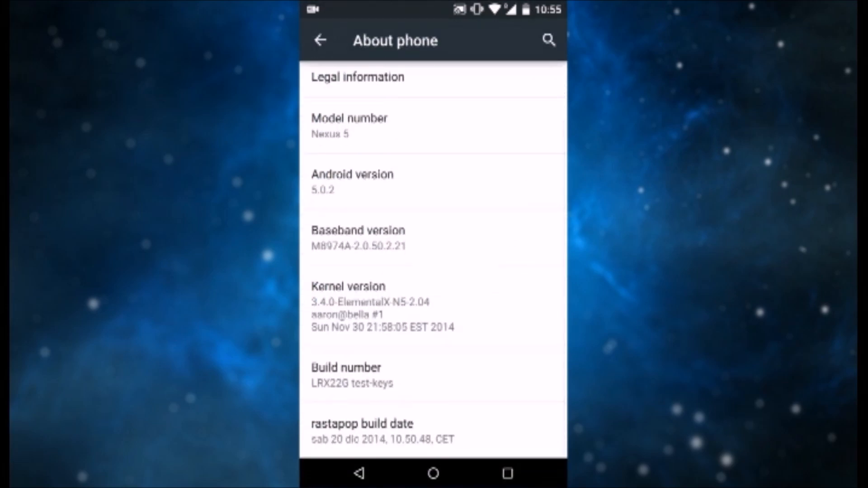
{"action": "left_click", "coordinate": [346, 375]}
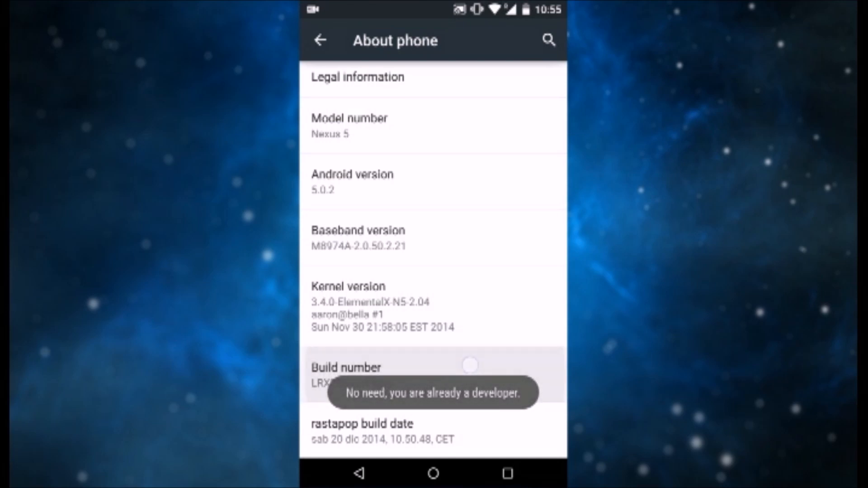
{"action": "left_click", "coordinate": [432, 373]}
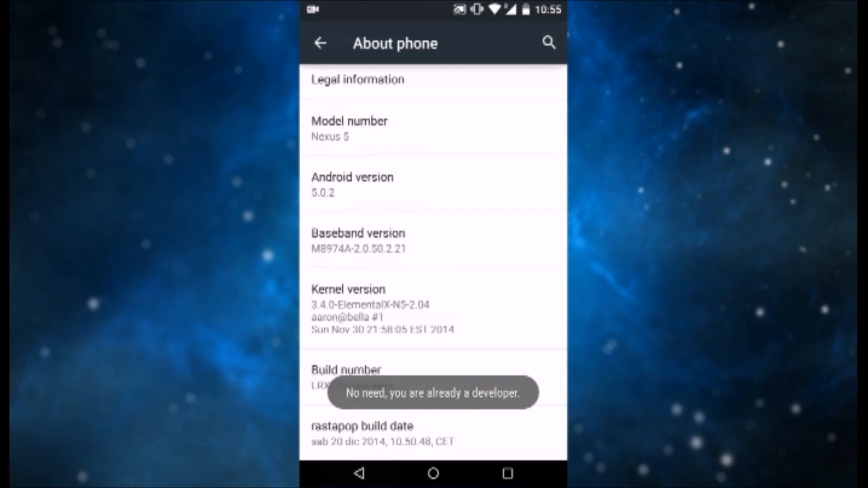
Return to the main Settings list and scroll down to Developer options
{"action": "left_click", "coordinate": [320, 44]}
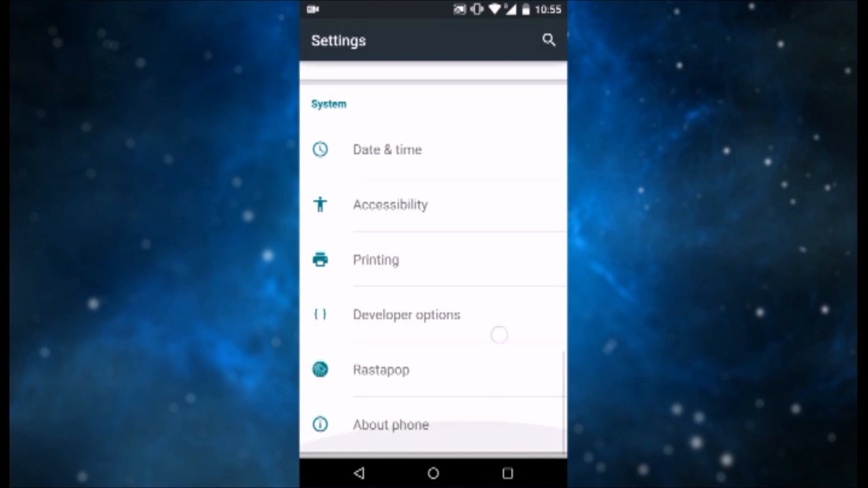
{"action": "scroll", "scroll_direction": "down", "scroll_amount": 3}
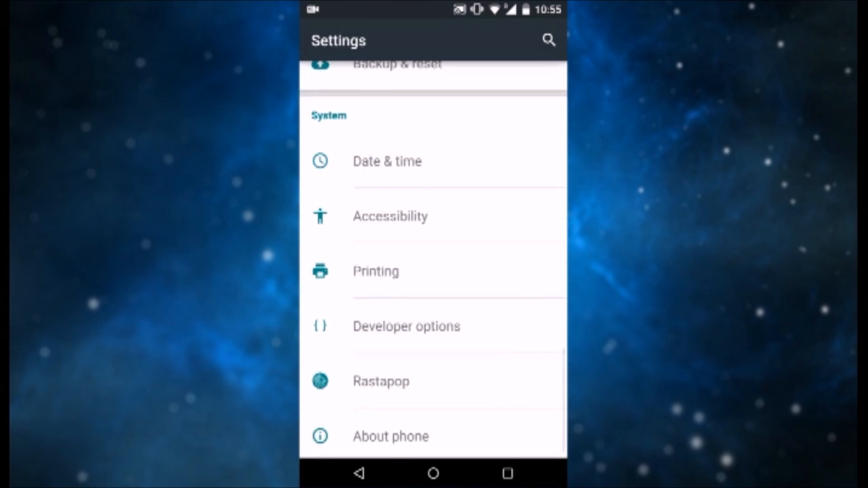
Review Developer options down to Allow mock locations, then go to the home screen
{"action": "left_click", "coordinate": [406, 326]}
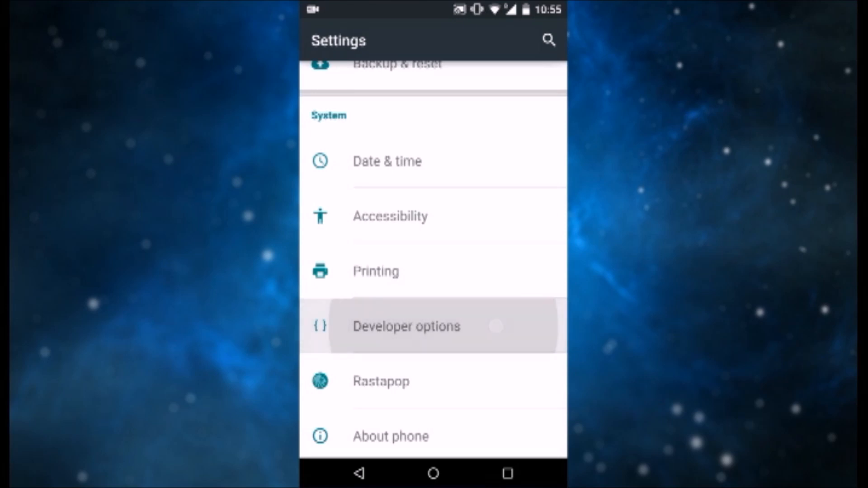
{"action": "left_click", "coordinate": [405, 327]}
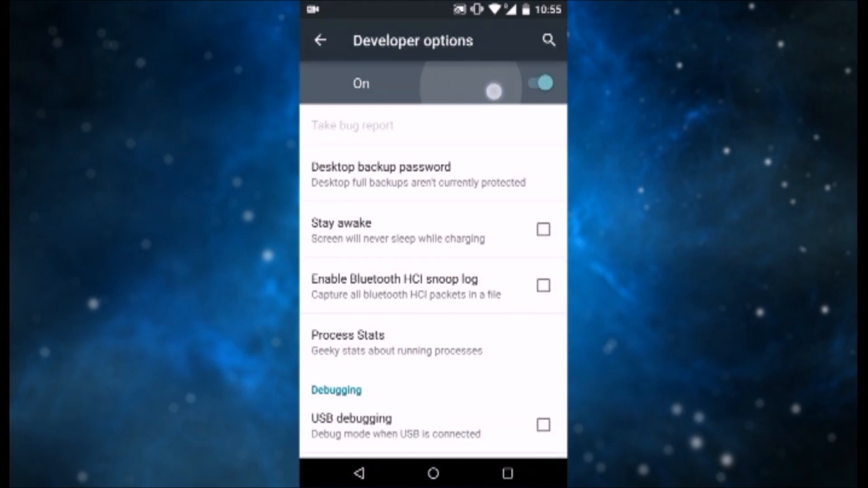
{"action": "left_click", "coordinate": [538, 83]}
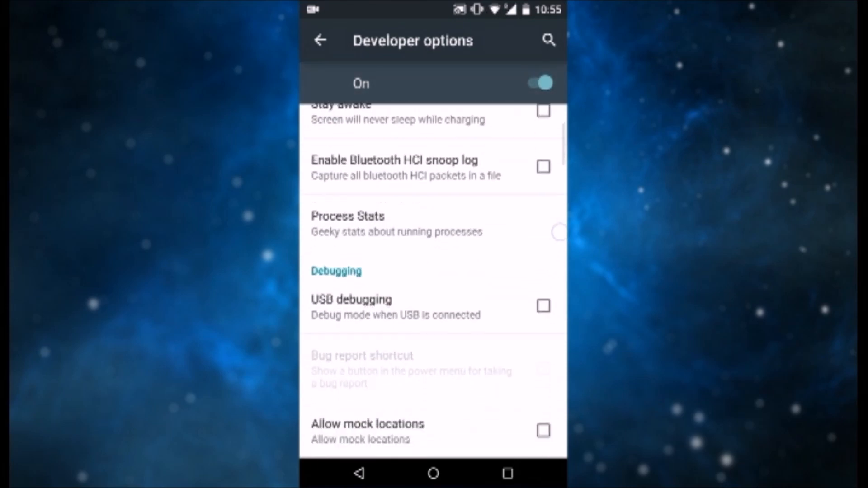
{"action": "scroll", "scroll_direction": "down", "scroll_amount": 3}
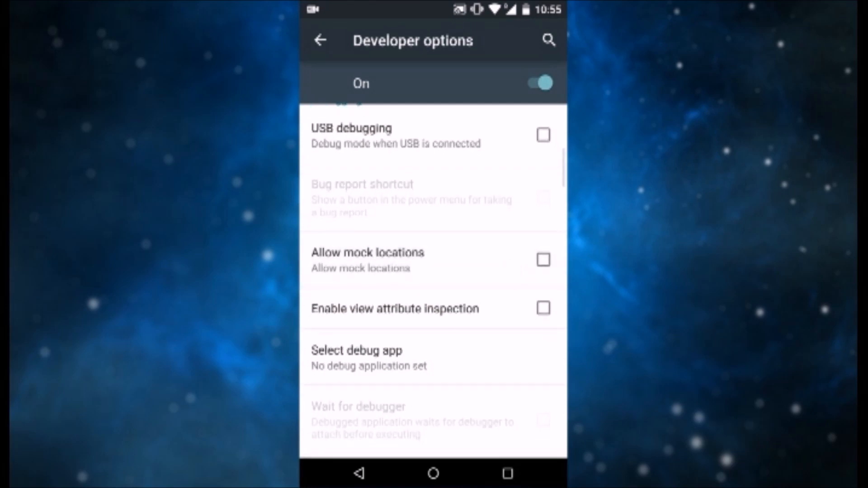
{"action": "left_click", "coordinate": [543, 260]}
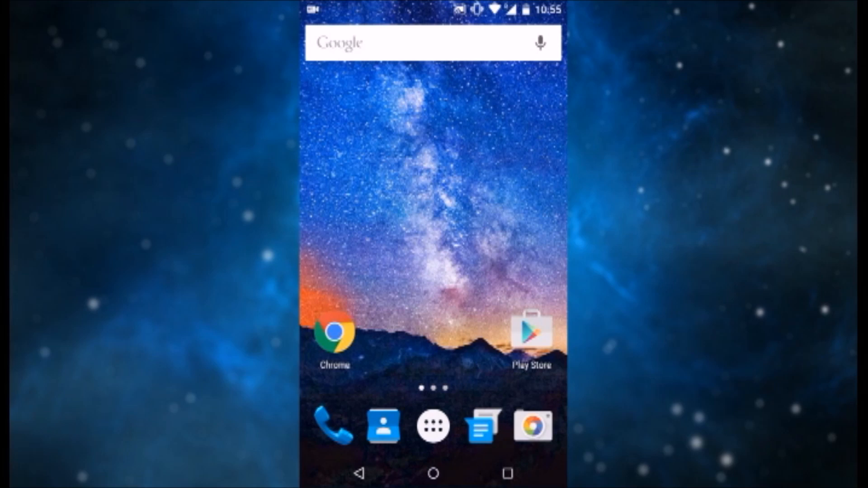
Search Play Store for 'gps spoofer' and show the Fake GPS Location Spoofer Free listing
{"action": "left_click", "coordinate": [528, 331]}
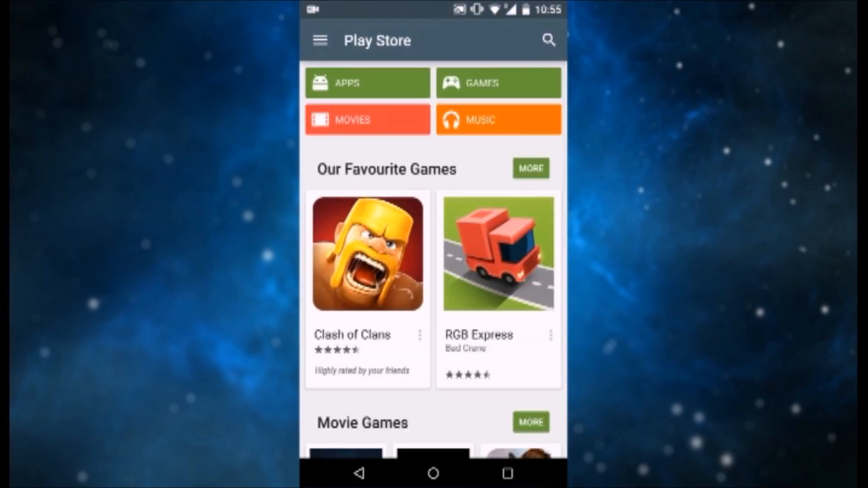
{"action": "left_click", "coordinate": [548, 39]}
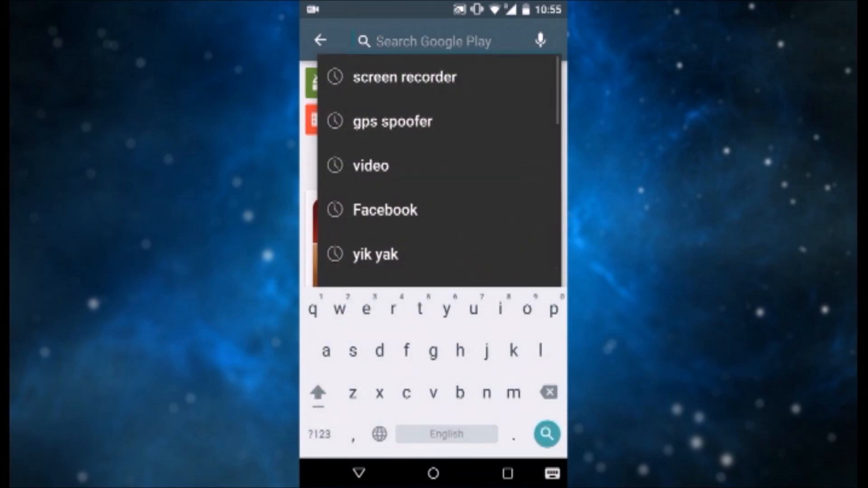
{"action": "type", "text": "p"}
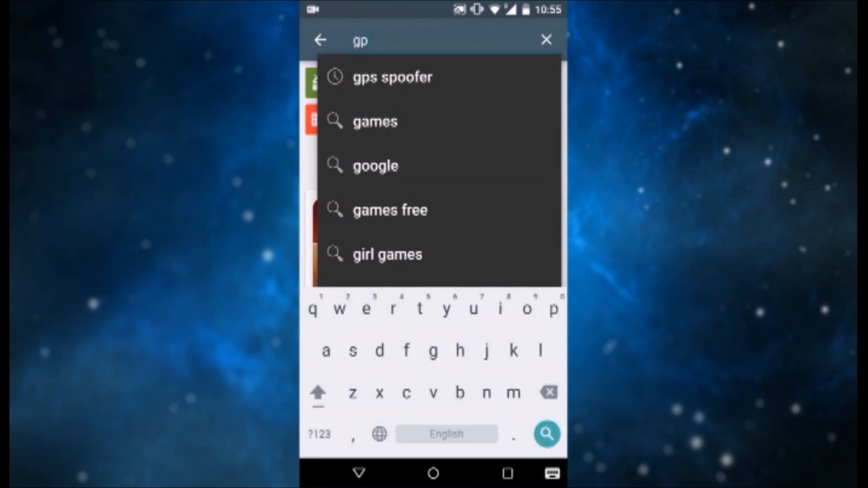
{"action": "left_click", "coordinate": [391, 77]}
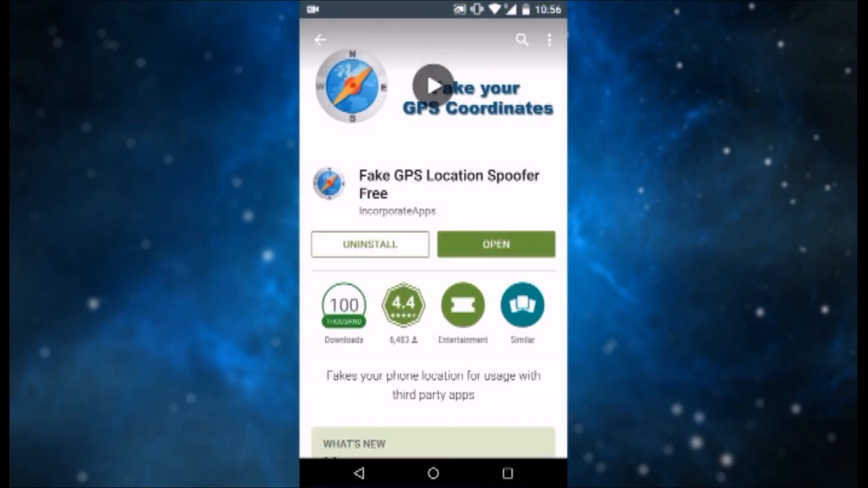
From the spoofer app, turn phone location on and set its mode to Device only (GPS)
{"action": "left_click", "coordinate": [516, 245]}
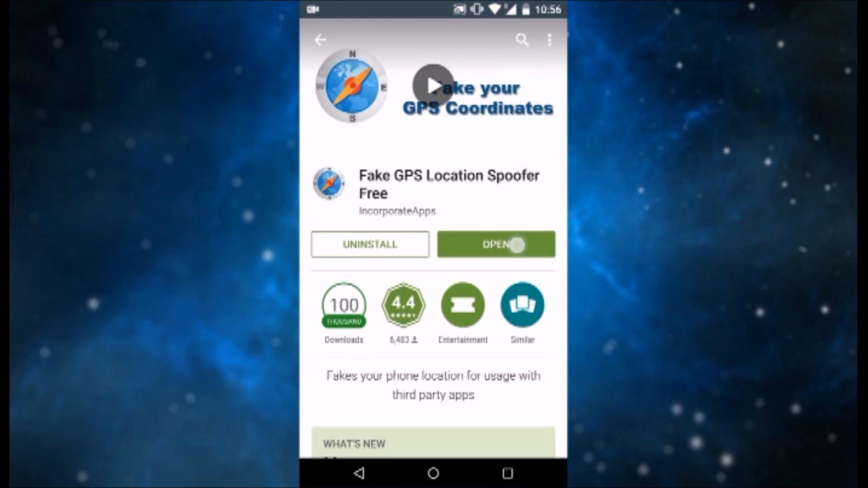
{"action": "left_click", "coordinate": [495, 245]}
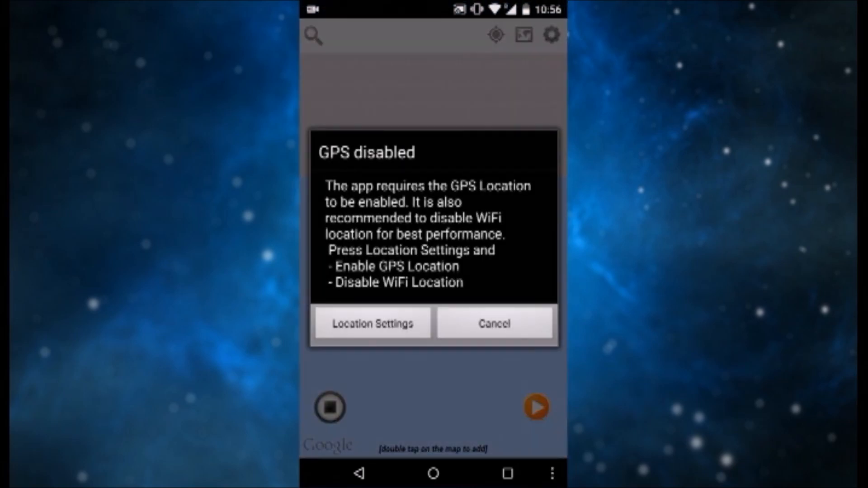
{"action": "left_click", "coordinate": [371, 323]}
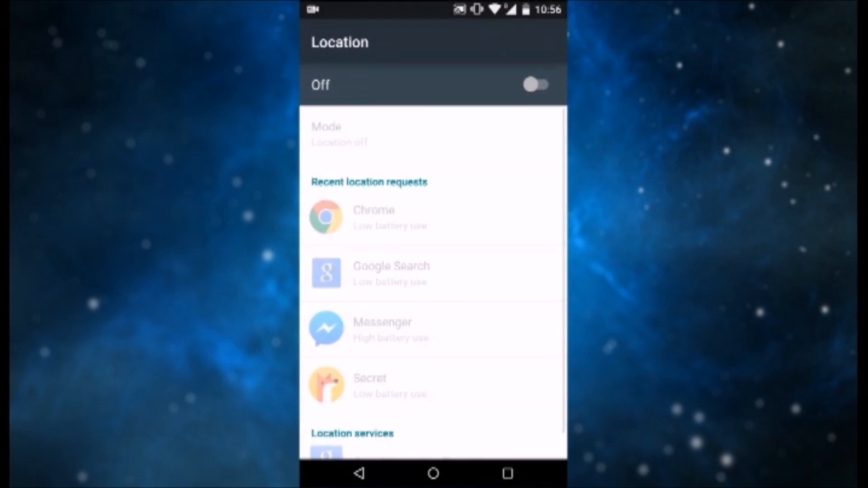
{"action": "left_click", "coordinate": [534, 83]}
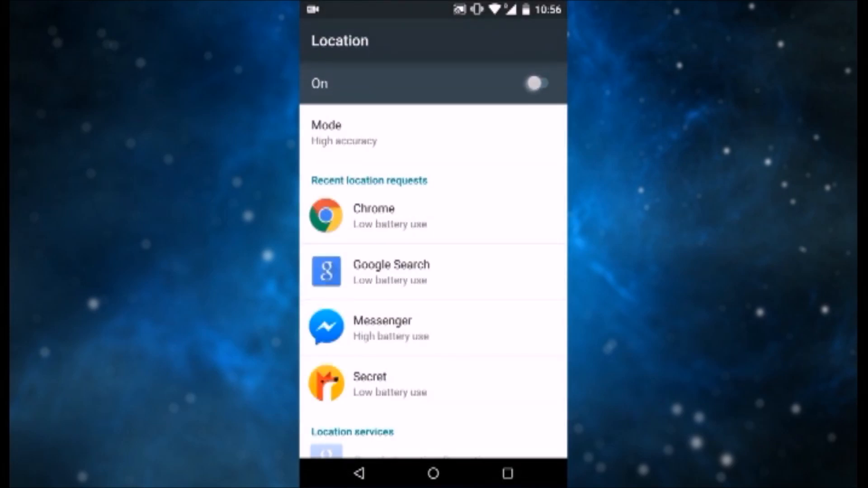
{"action": "left_click", "coordinate": [344, 133]}
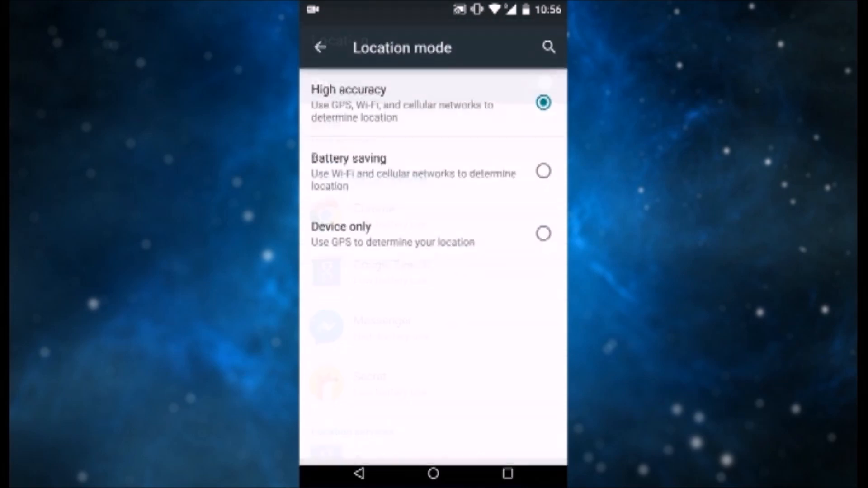
{"action": "left_click", "coordinate": [432, 227]}
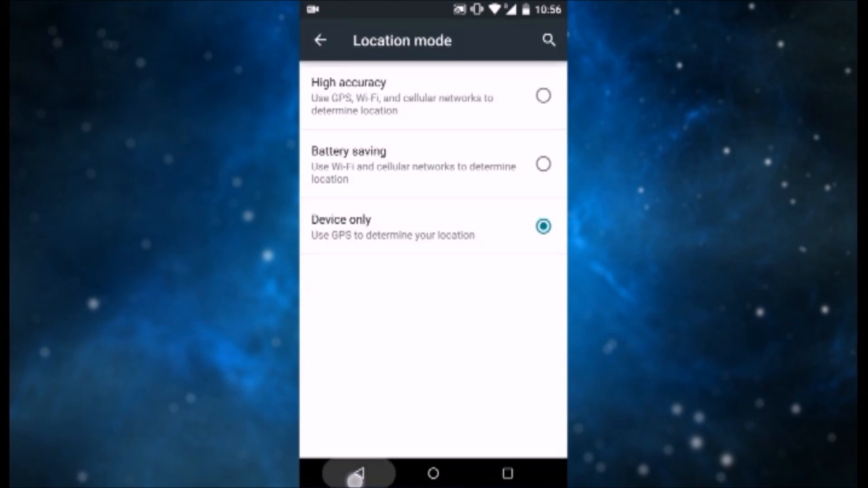
Return to the spoofer app and dismiss the GPS disabled warning
{"action": "left_click", "coordinate": [320, 40]}
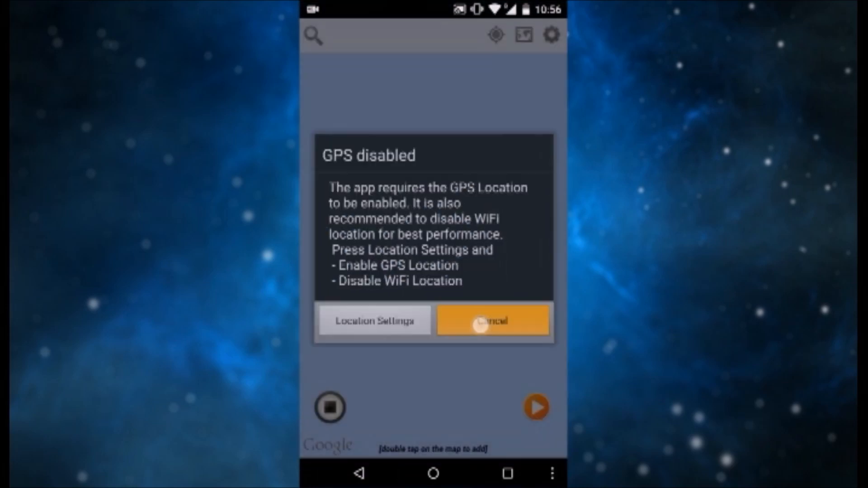
{"action": "left_click", "coordinate": [492, 320]}
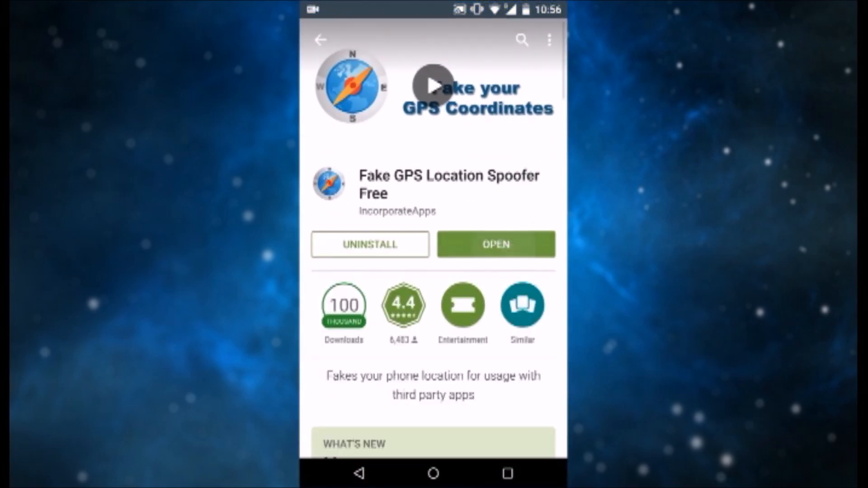
Launch the spoofer's map and begin typing 'ch' in the address search for Chicago
{"action": "left_click", "coordinate": [496, 244]}
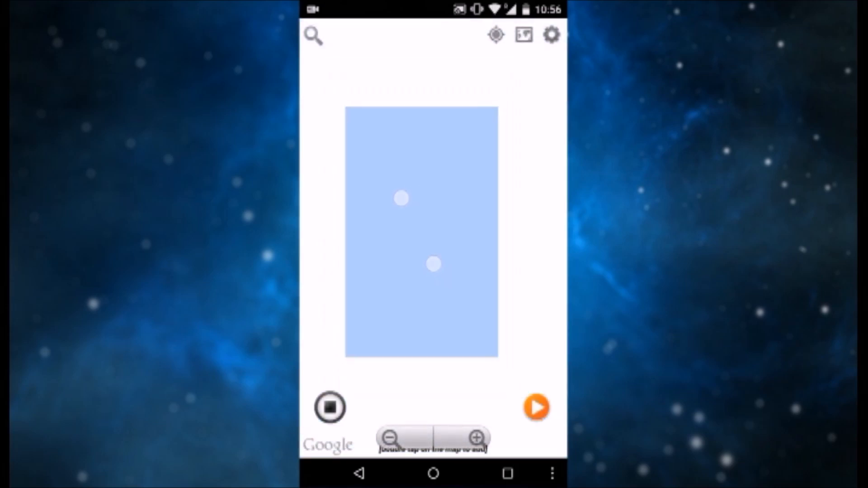
{"action": "left_click", "coordinate": [314, 35]}
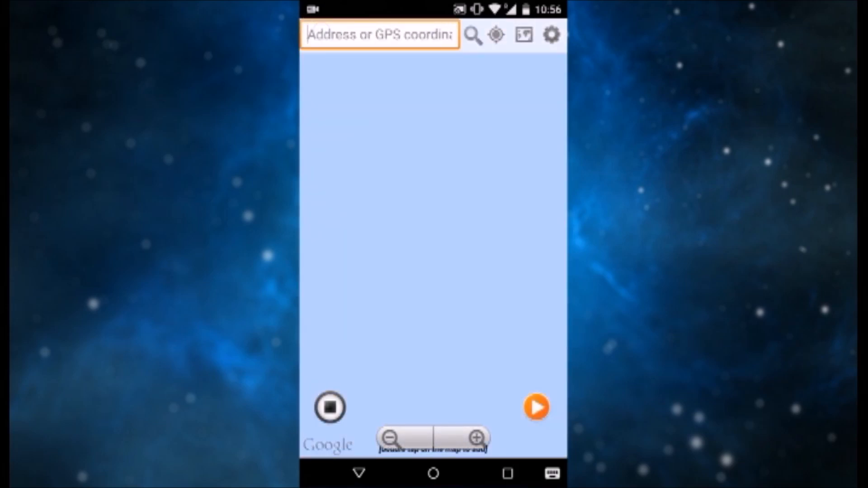
{"action": "left_click", "coordinate": [378, 35]}
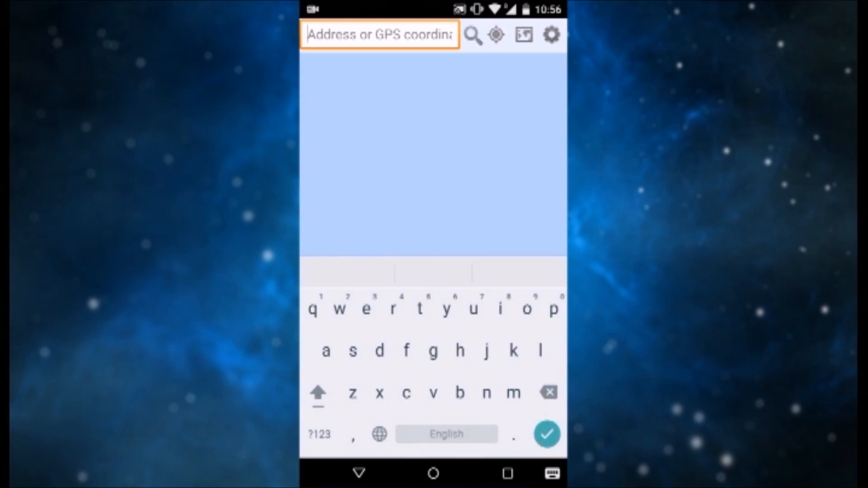
{"action": "type", "text": "ch"}
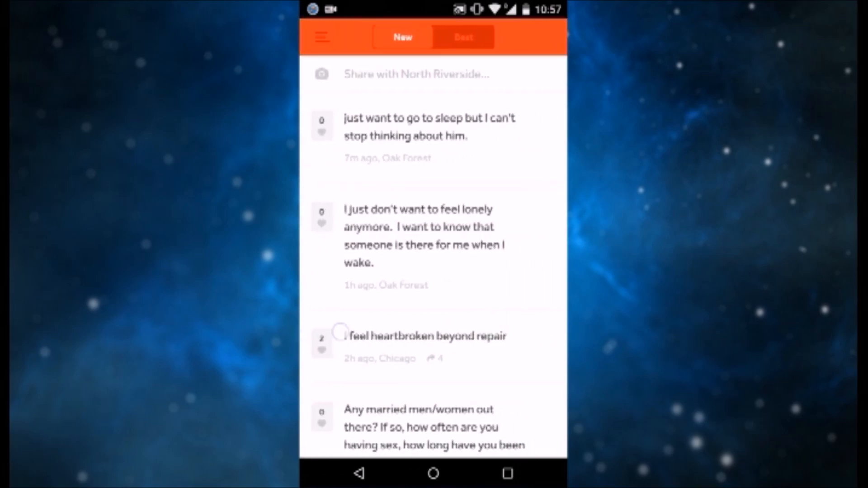
{"action": "left_click", "coordinate": [321, 37]}
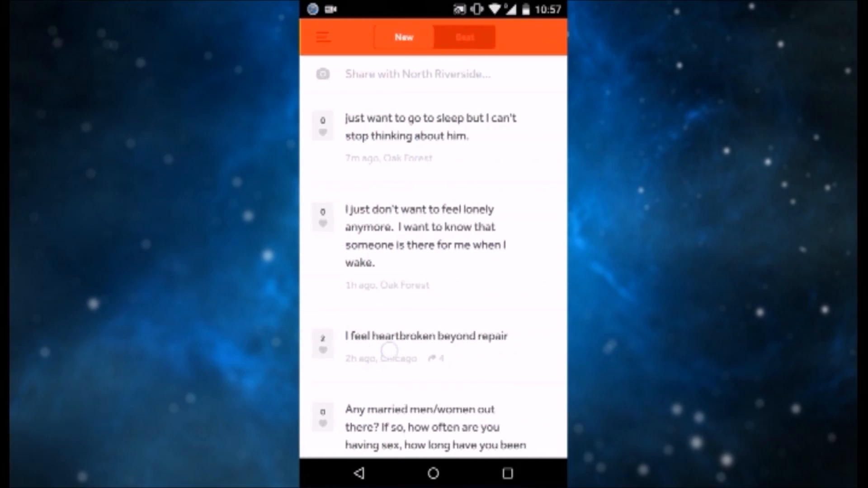
{"action": "left_click", "coordinate": [322, 37]}
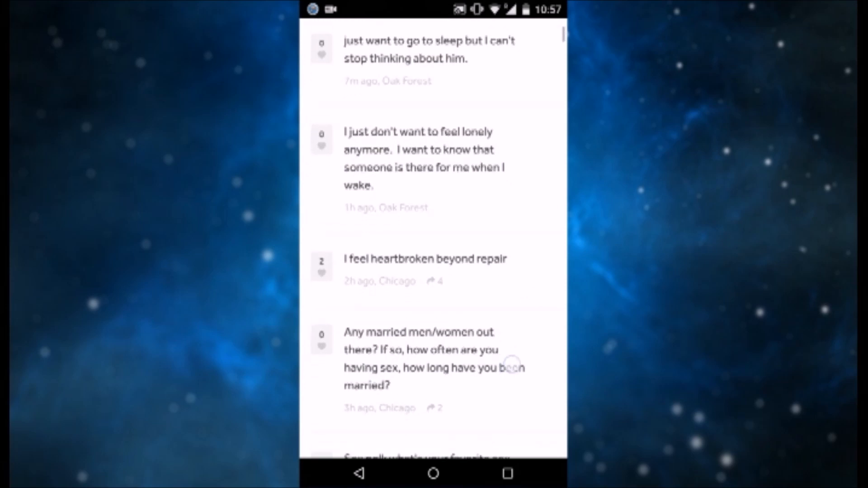
{"action": "scroll", "scroll_direction": "down", "scroll_amount": 3}
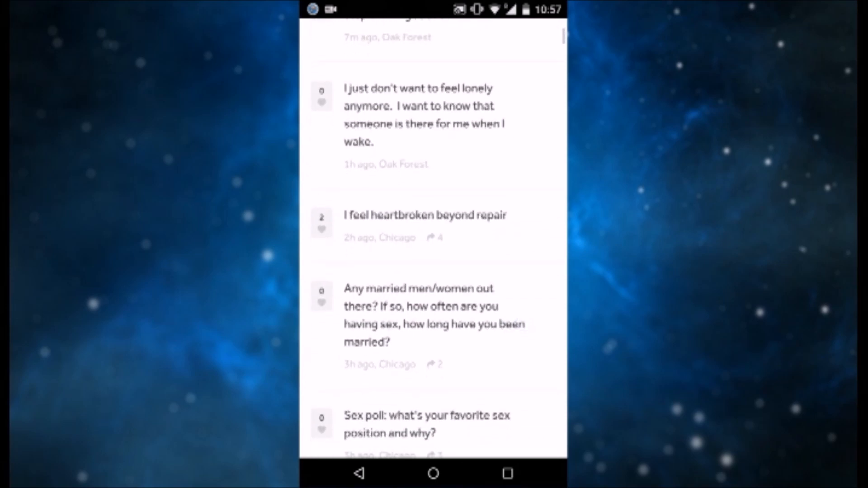
{"action": "scroll", "scroll_direction": "down", "scroll_amount": 3}
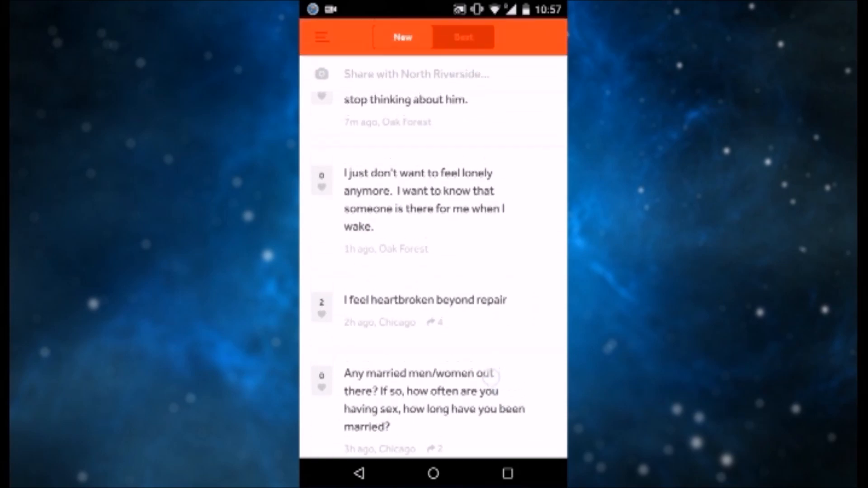
{"action": "scroll", "scroll_direction": "down", "scroll_amount": 3}
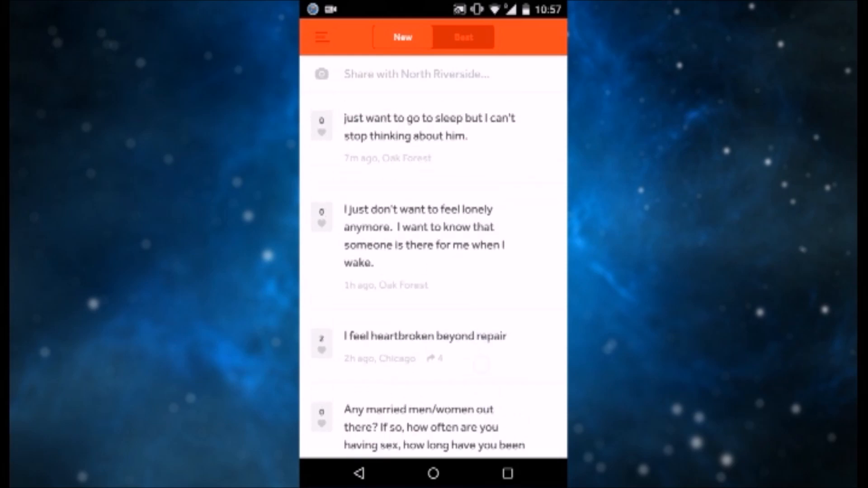
{"action": "left_click", "coordinate": [322, 37]}
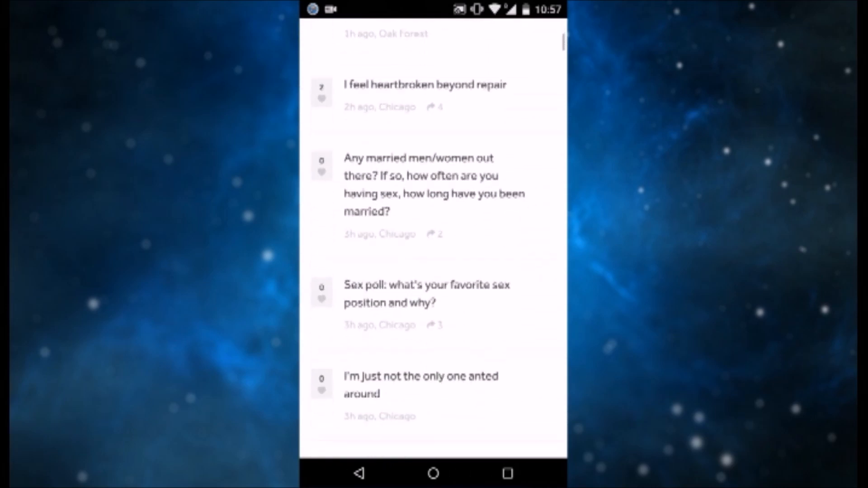
{"action": "scroll", "scroll_direction": "down", "scroll_amount": 3}
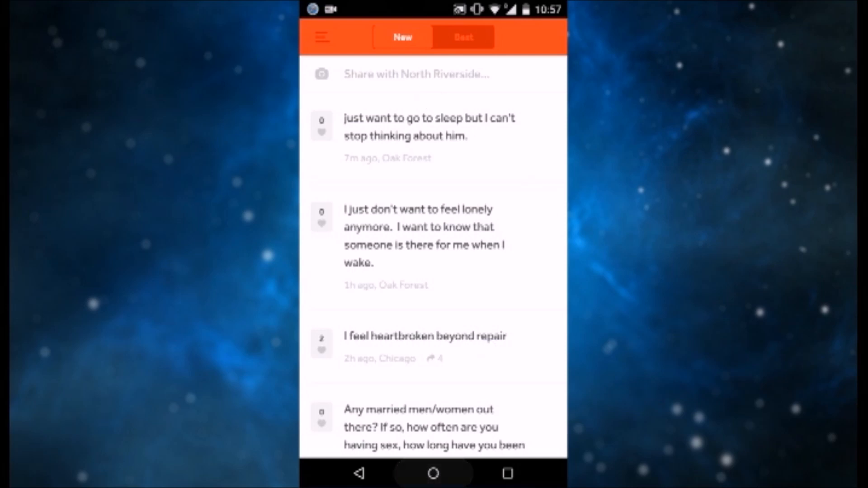
{"action": "left_click", "coordinate": [433, 473]}
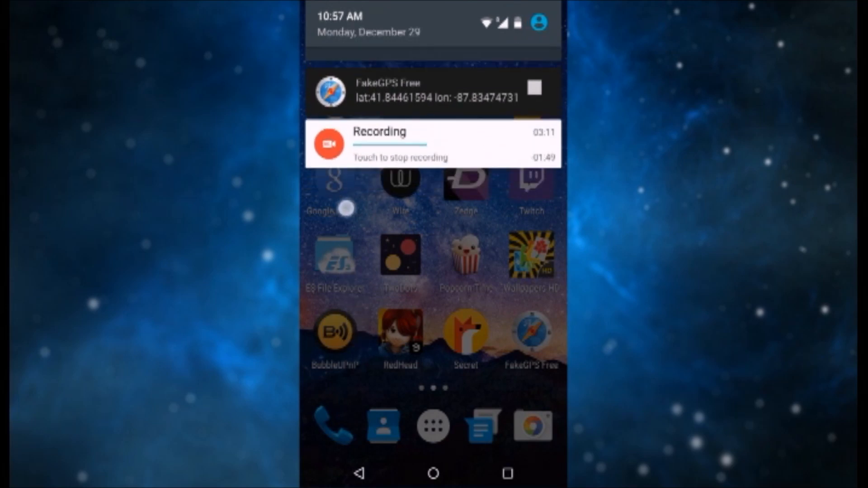
Pull down the notification shade and stop the FakeGPS Free fake location
{"action": "left_click_drag", "start_coordinate": [433, 22], "coordinate": [433, 166]}
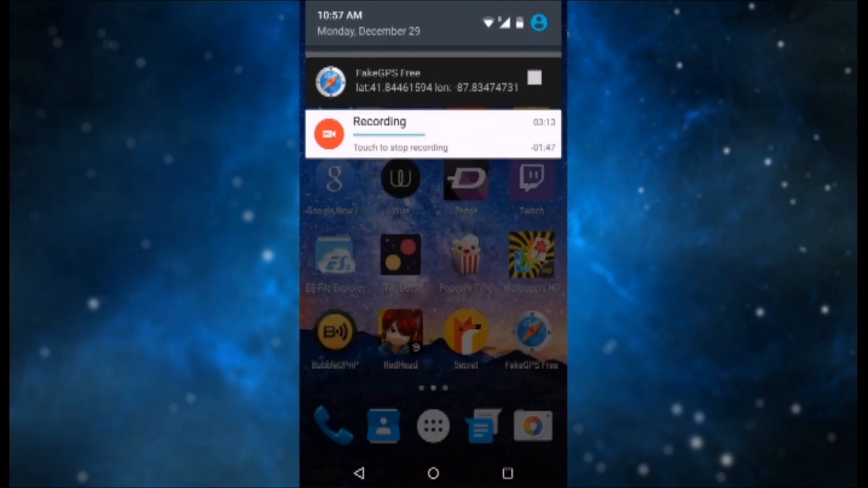
{"action": "left_click", "coordinate": [534, 78]}
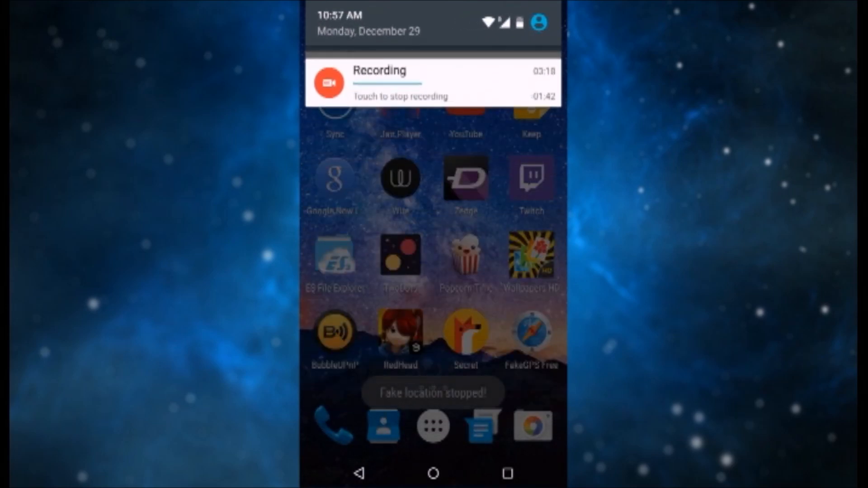